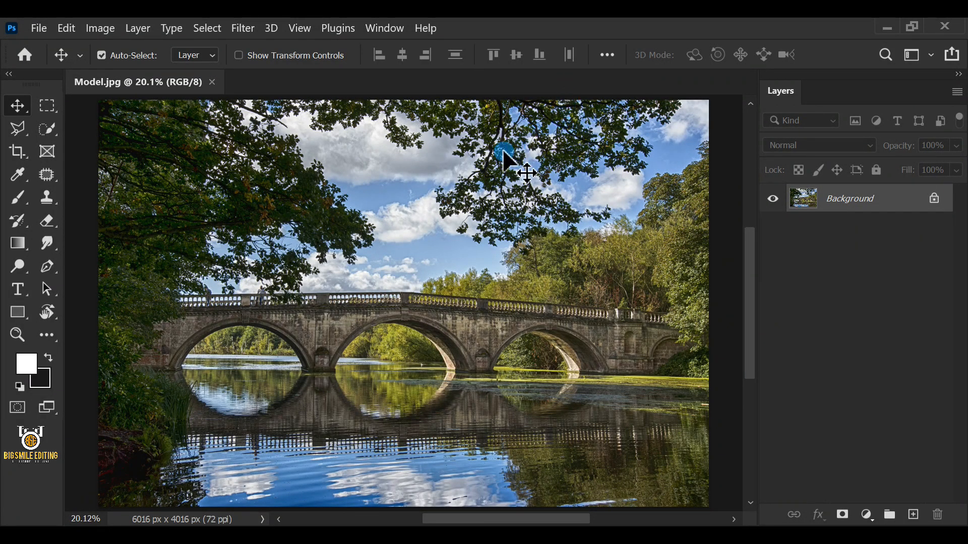
# Duplicate the Background layer as 'Background copy' via Layer > Duplicate Layer
pyautogui.click(138, 28)
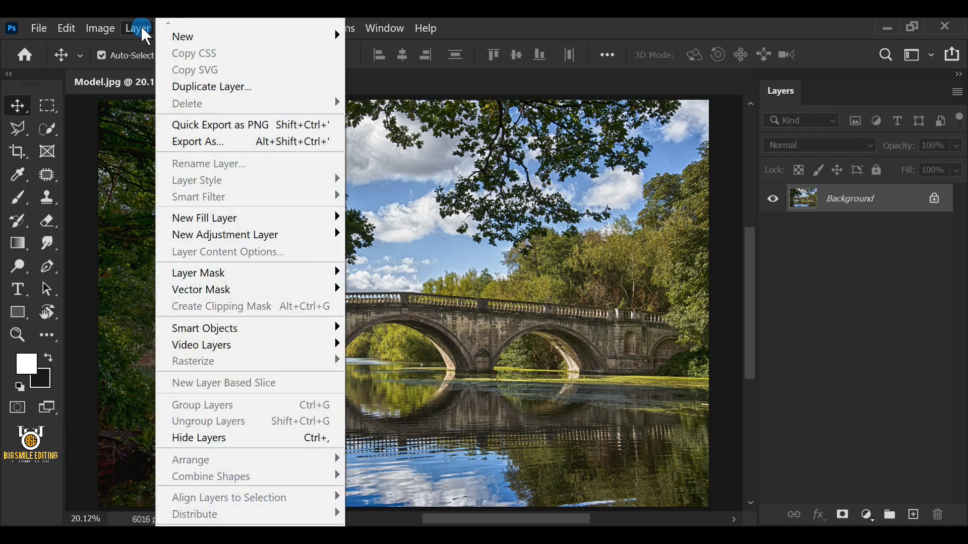
pyautogui.click(210, 86)
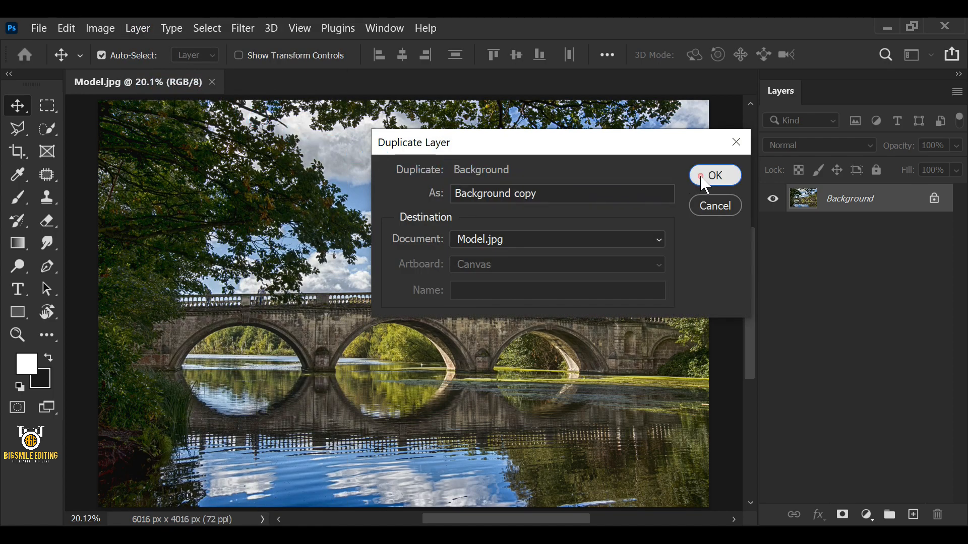
pyautogui.click(714, 175)
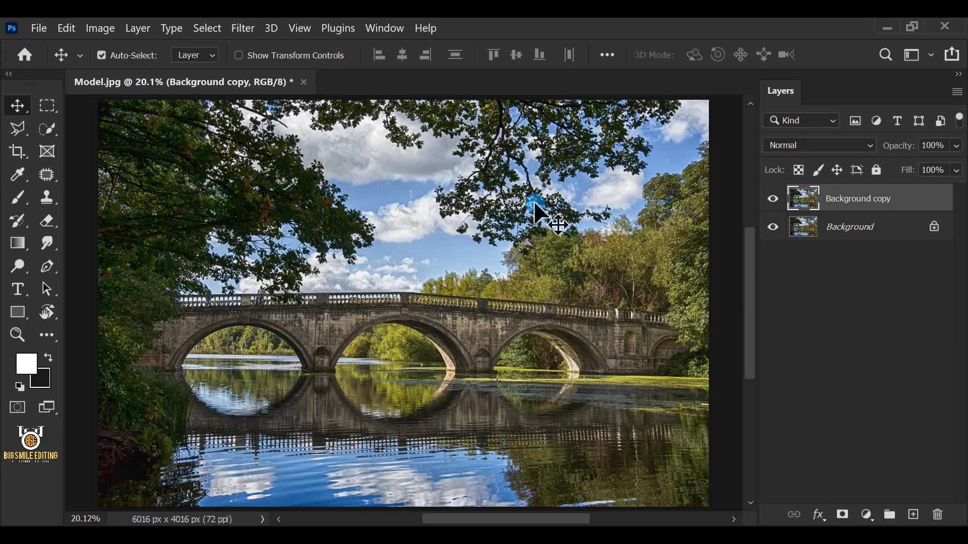
# Run Filter > Other > HSB/HSL on the copy with RGB input and HSL row order
pyautogui.click(243, 28)
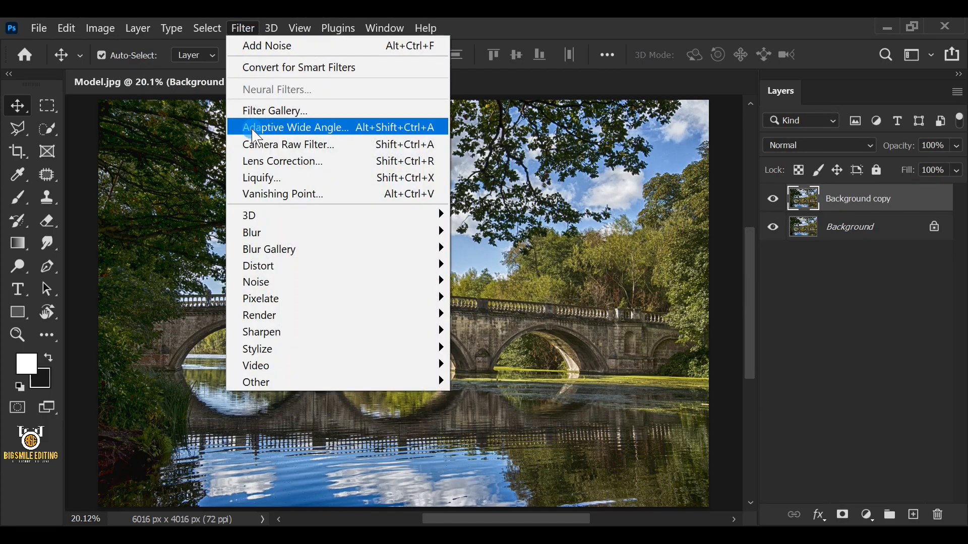
pyautogui.moveTo(255, 382)
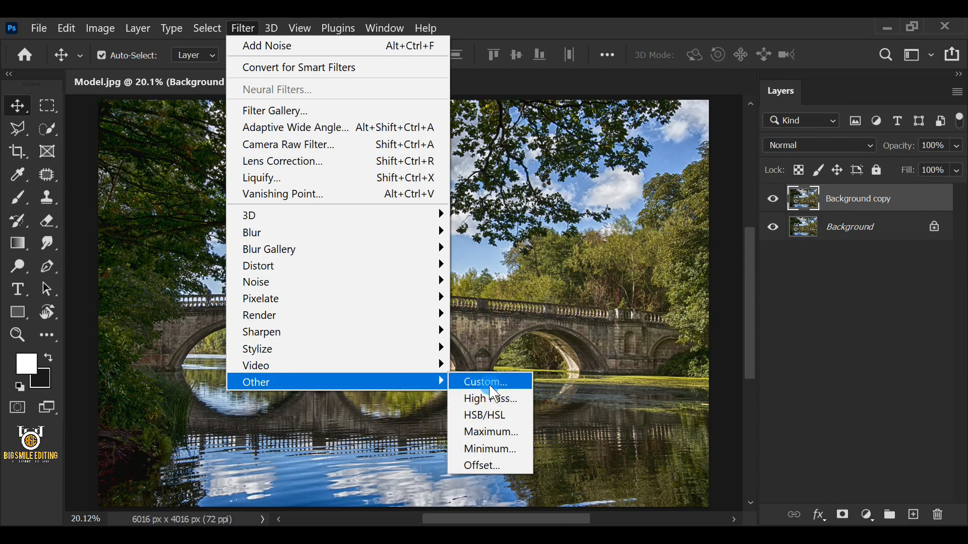
pyautogui.click(487, 414)
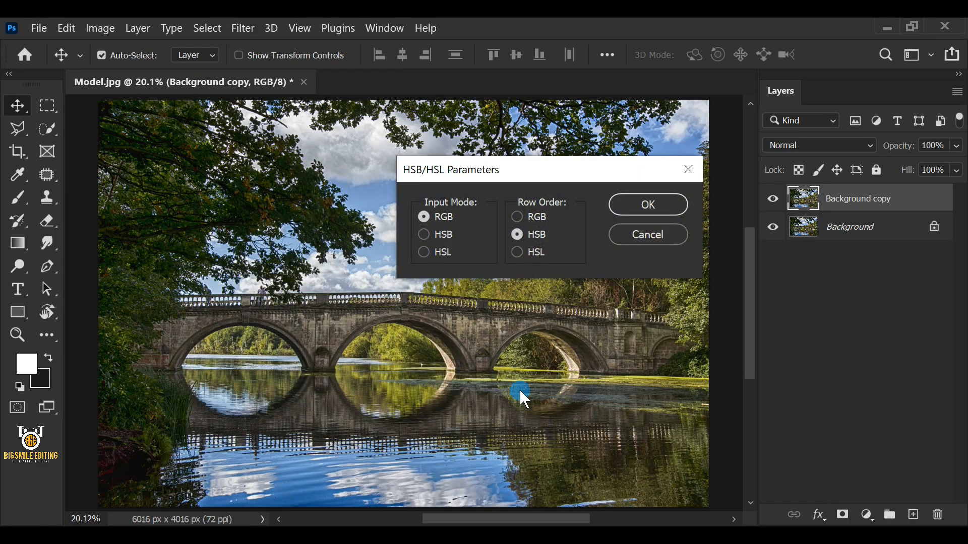
pyautogui.click(517, 252)
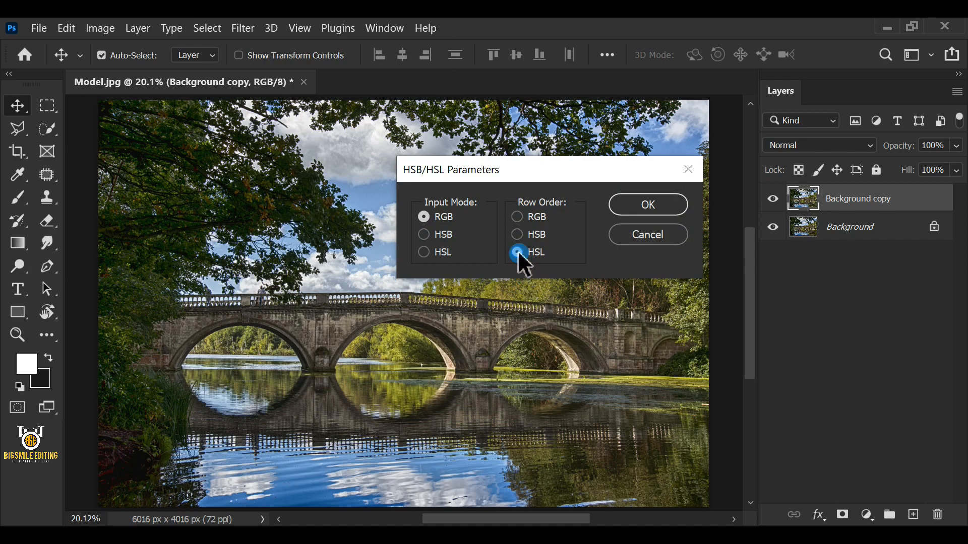
pyautogui.click(648, 205)
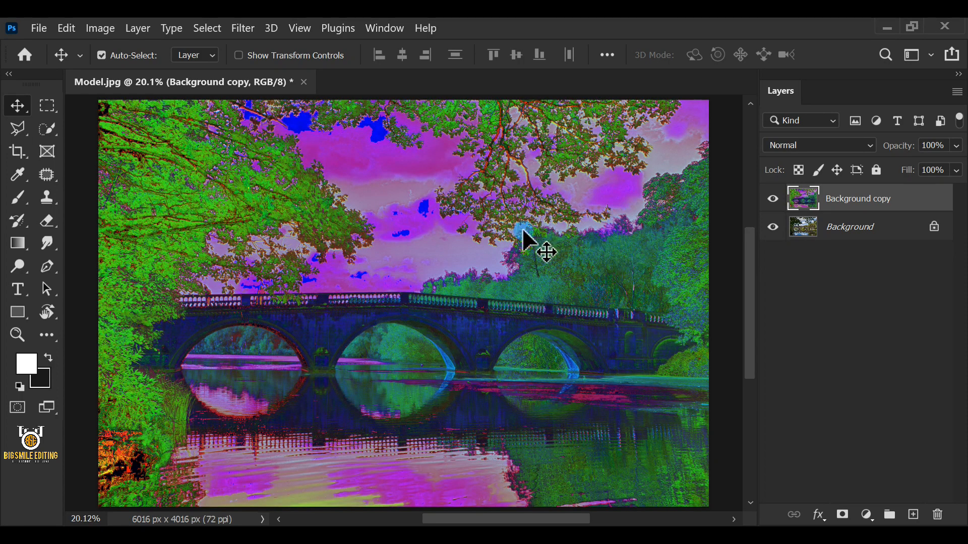
# Show the Channels panel and load the Green channel as a selection
pyautogui.click(384, 29)
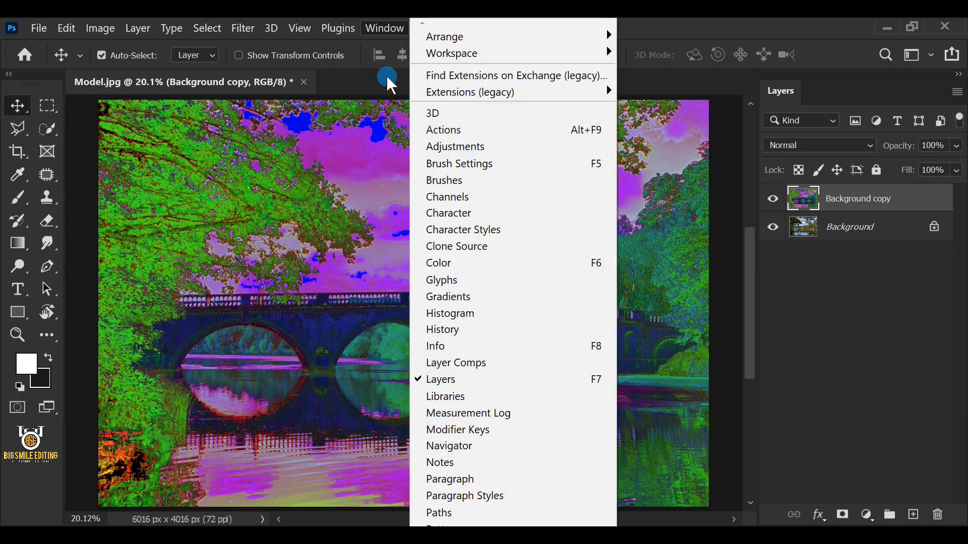
pyautogui.moveTo(540, 197)
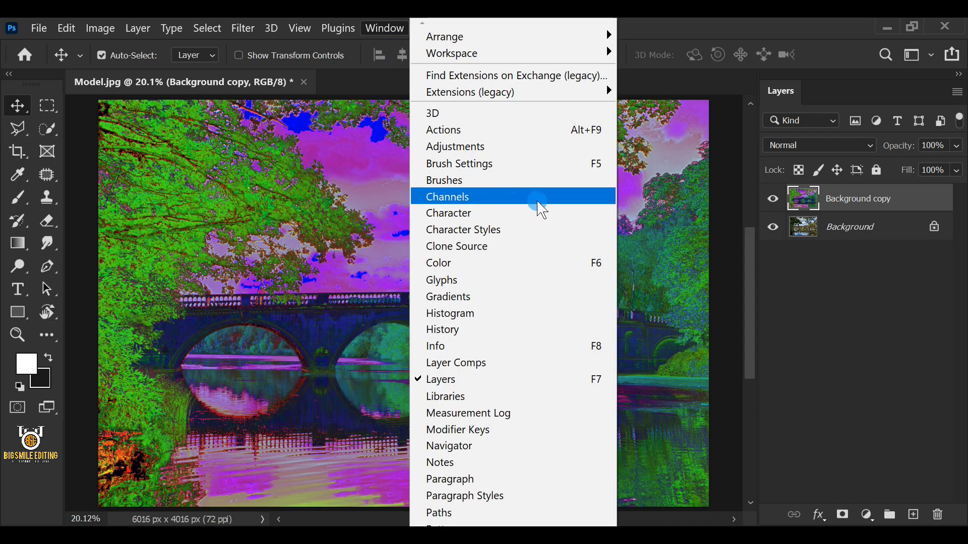
pyautogui.click(446, 197)
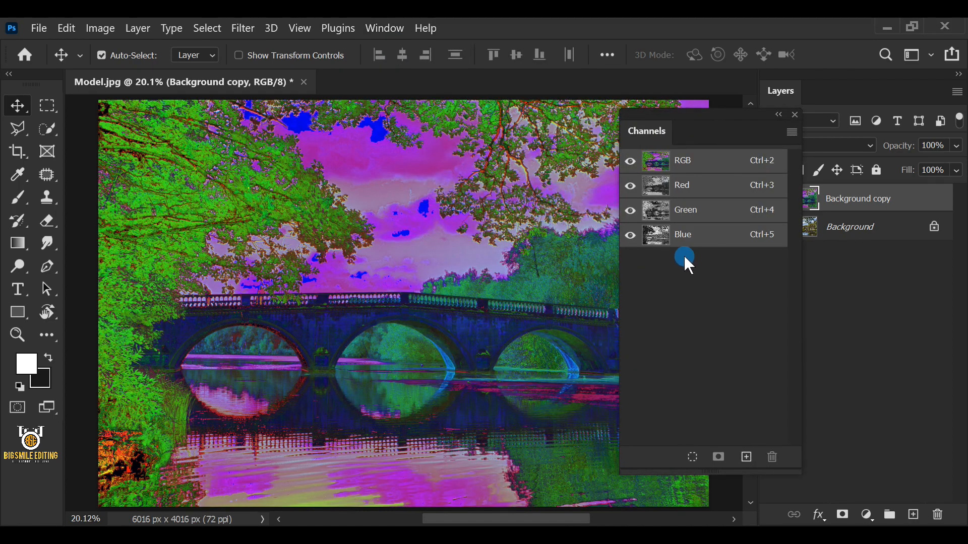
pyautogui.click(686, 210)
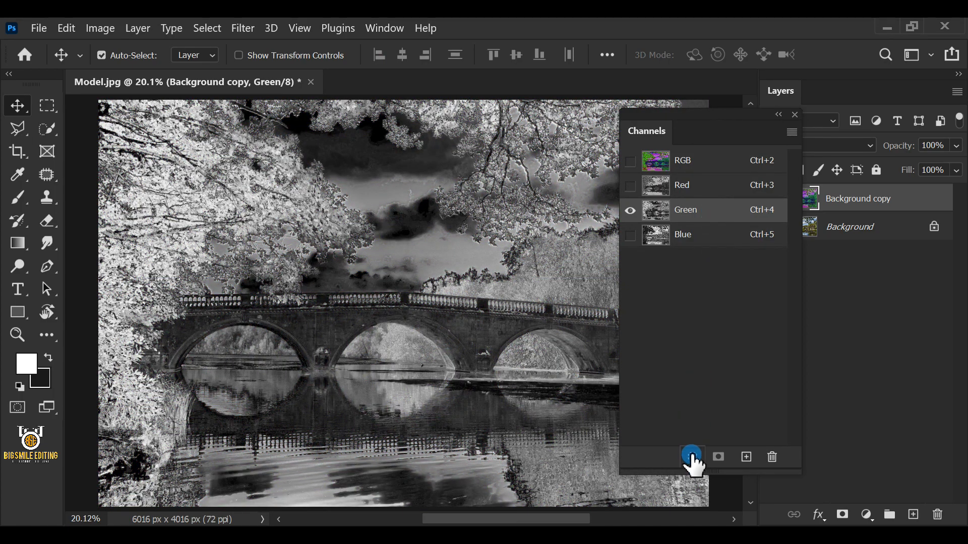
pyautogui.click(692, 457)
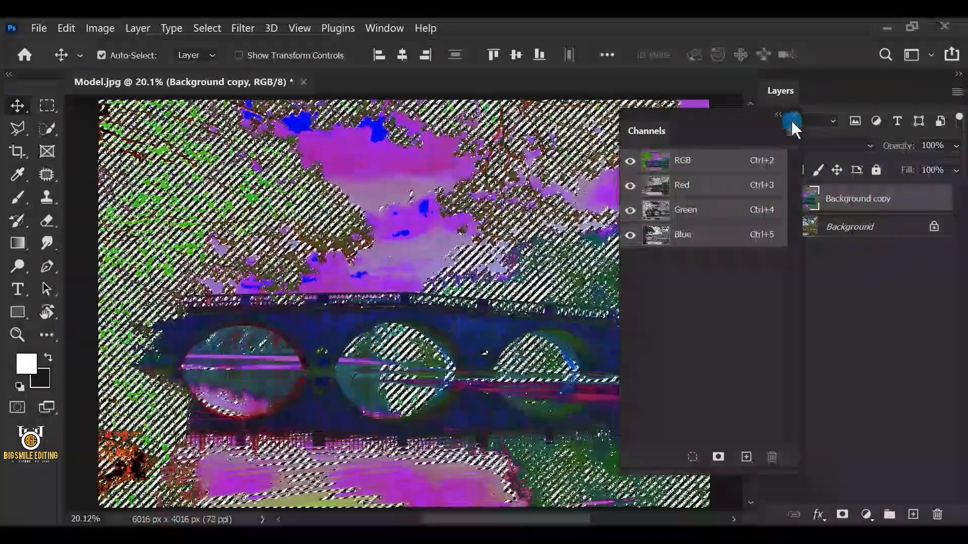
# Close the Channels panel, keeping the green-channel selection active
pyautogui.click(792, 120)
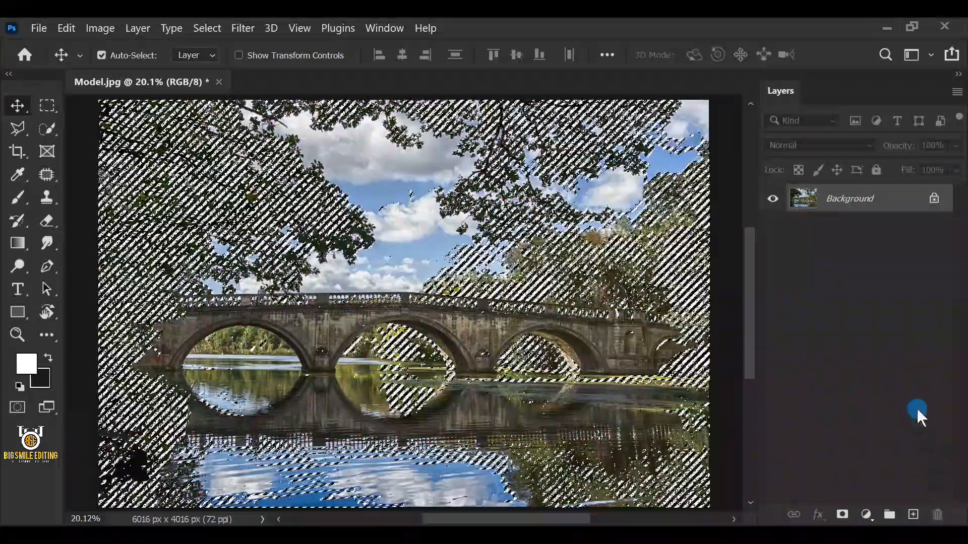
# Add a masked Hue/Saturation adjustment layer with Saturation +85
pyautogui.click(867, 514)
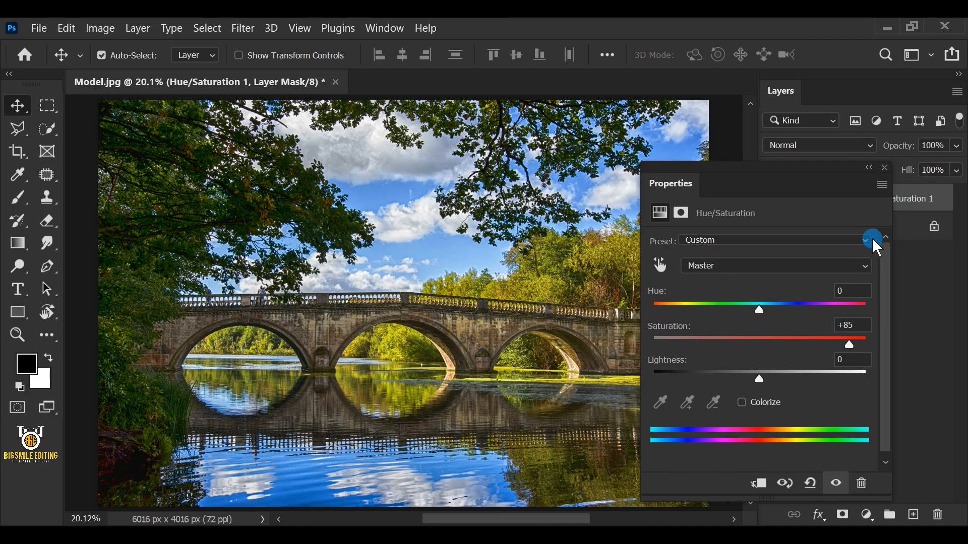
pyautogui.click(883, 168)
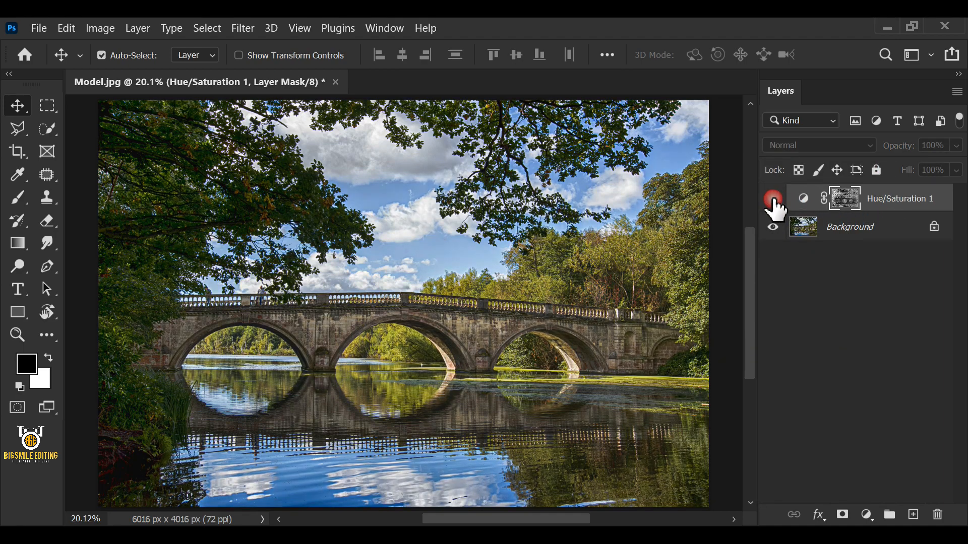
pyautogui.click(773, 198)
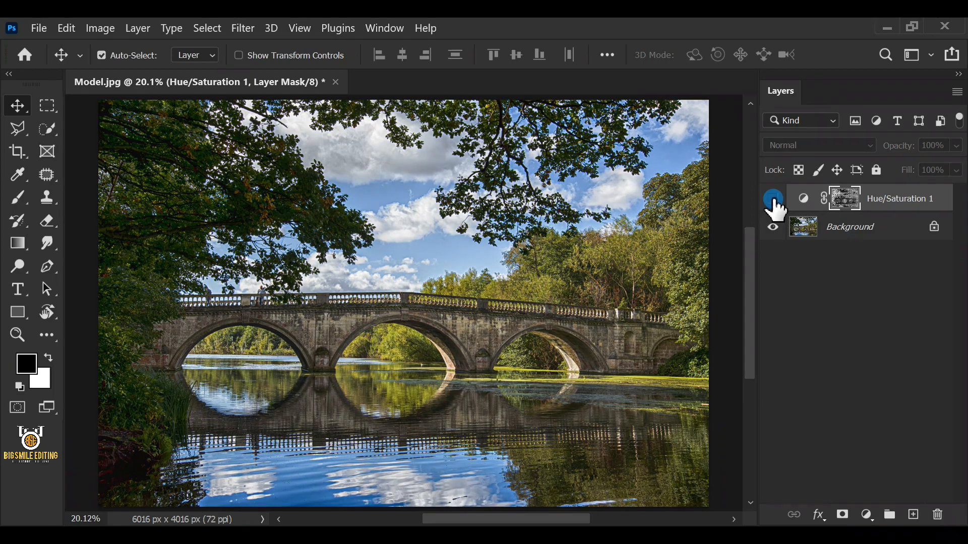
pyautogui.click(772, 199)
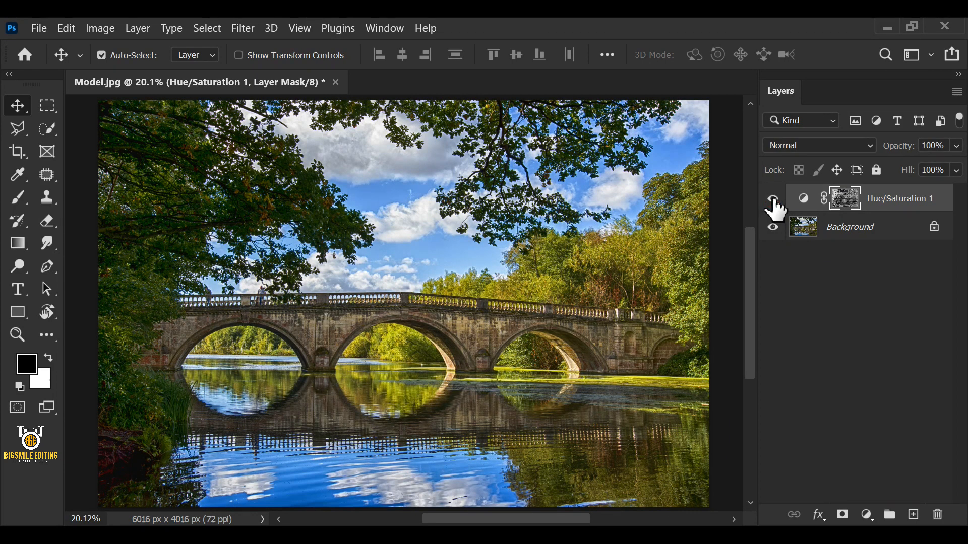